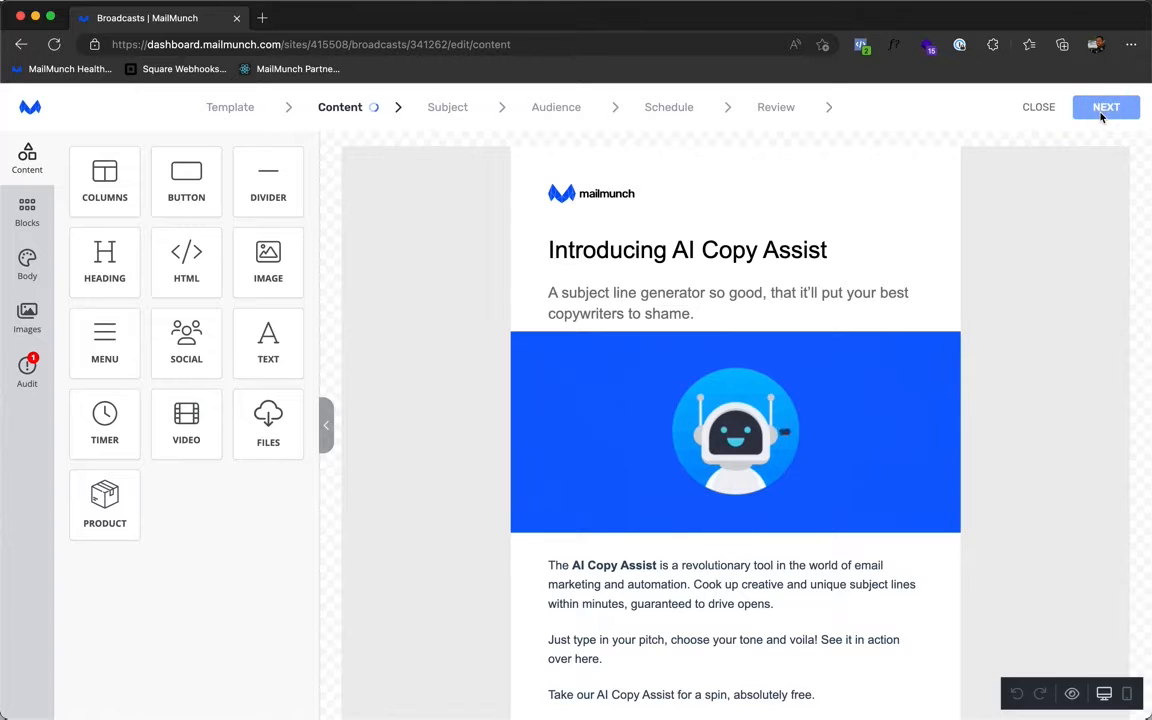
Step: Advance the broadcast from Content to the Subject step
click(1106, 107)
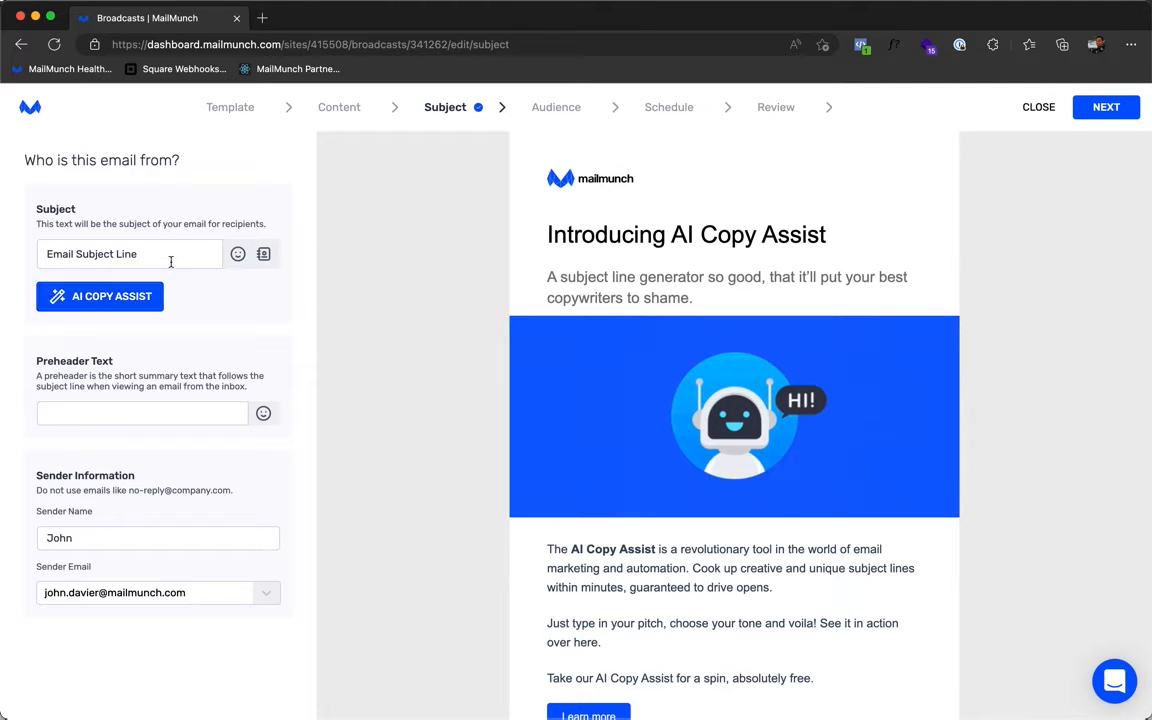
Step: Prompt AI Copy Assist with 'AI Copy Assist writes best email subject lines.' in a Friendly tone
click(99, 296)
text(AI Copy Assist w)
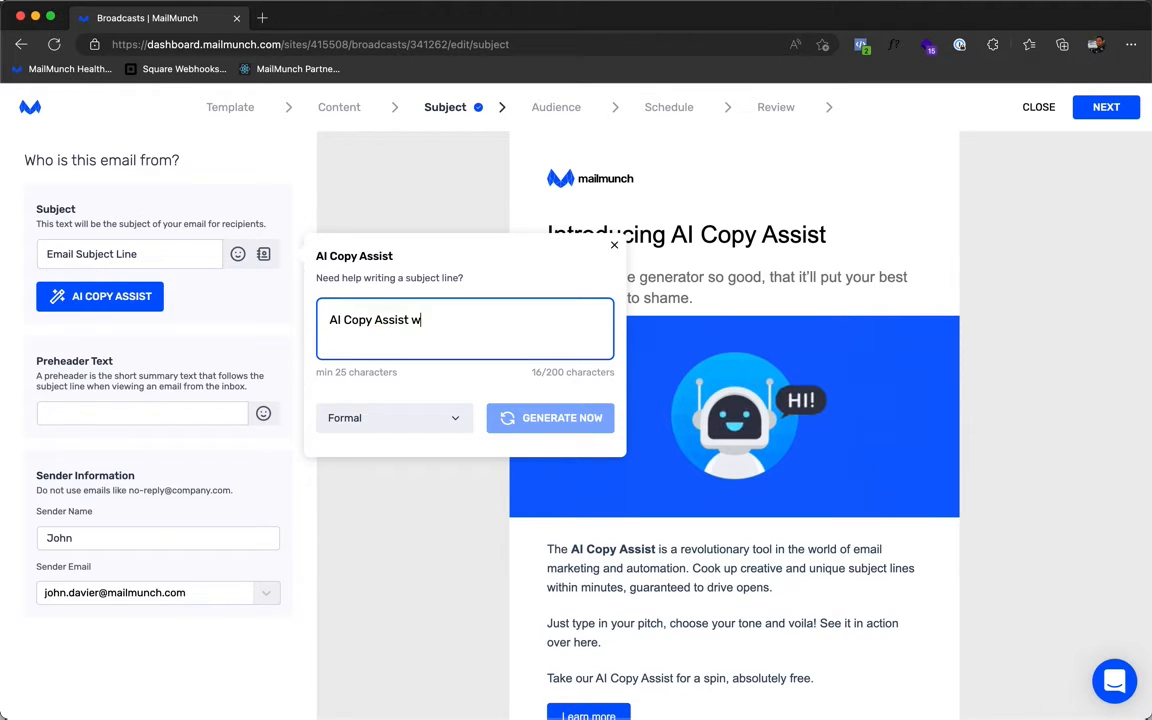
text(rites)
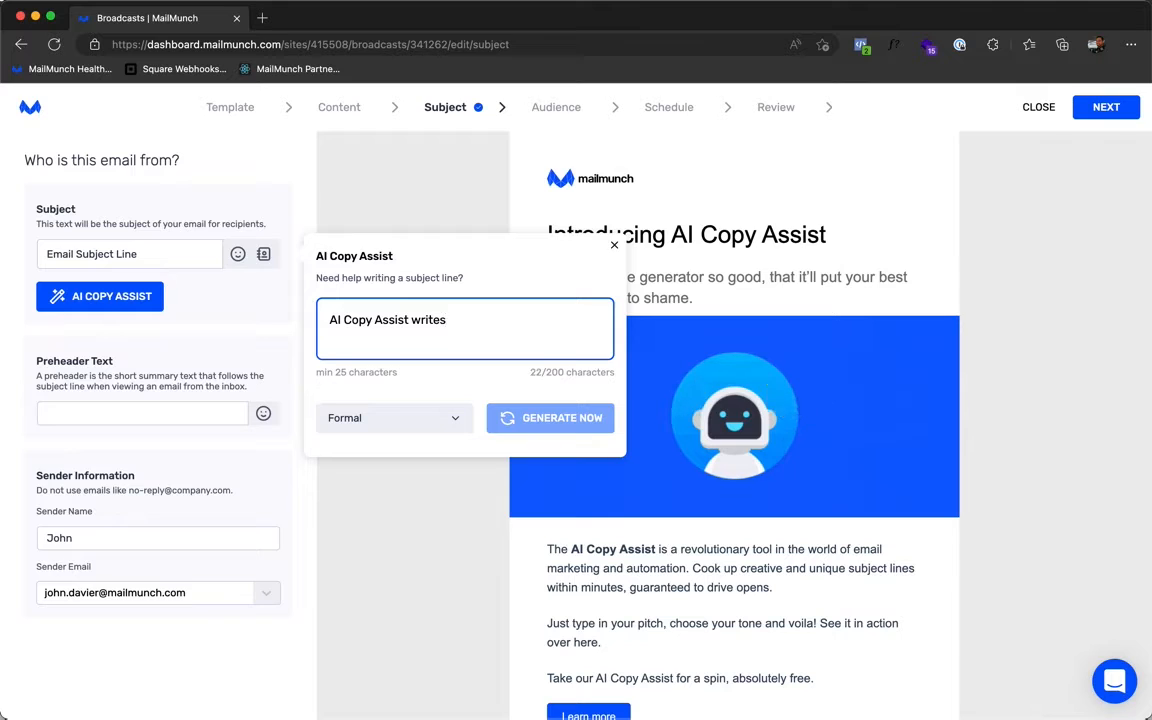
text(best email subject)
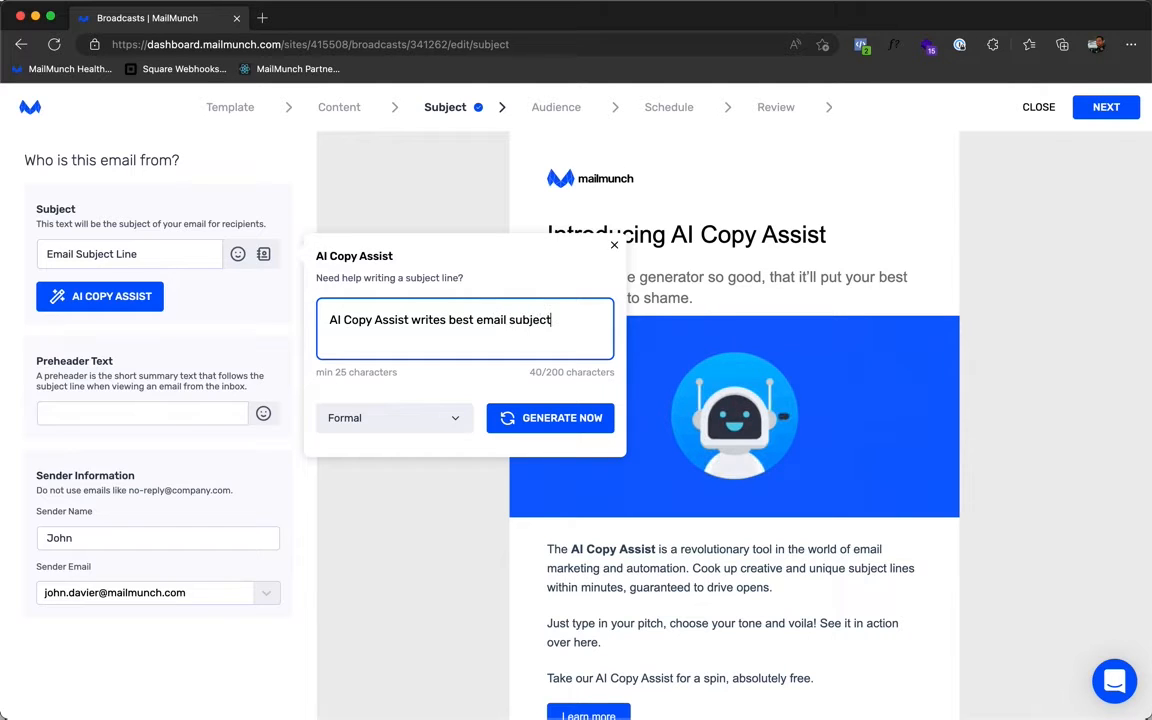
click(390, 418)
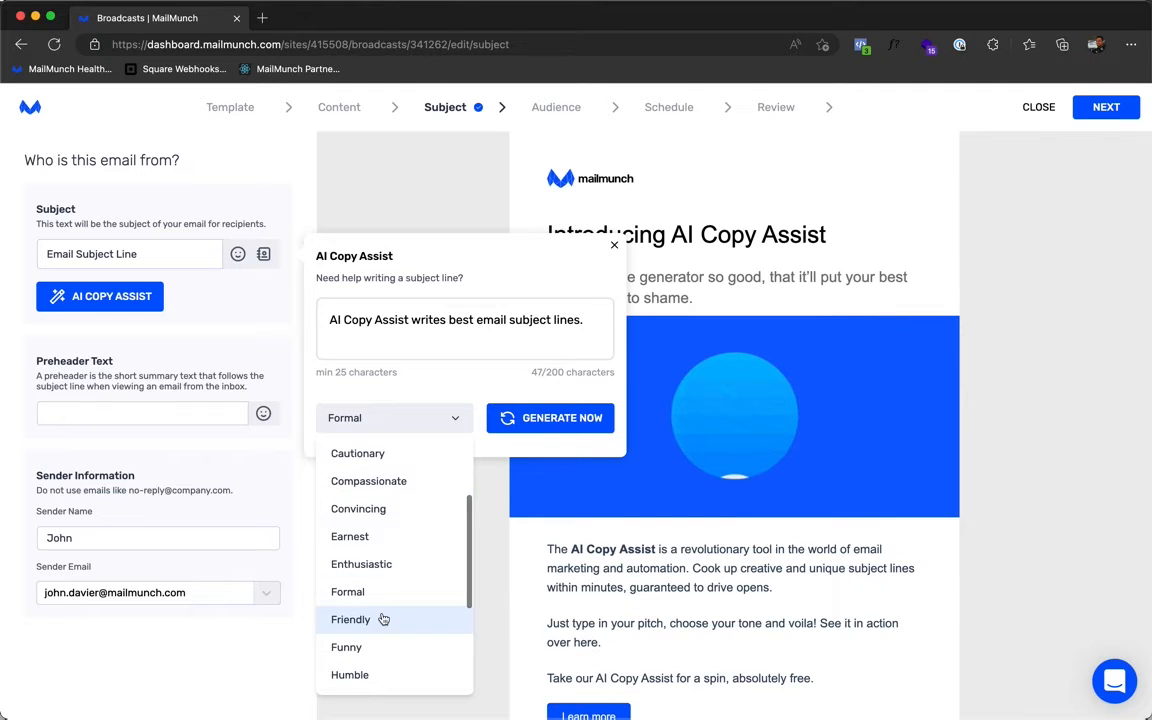
click(350, 619)
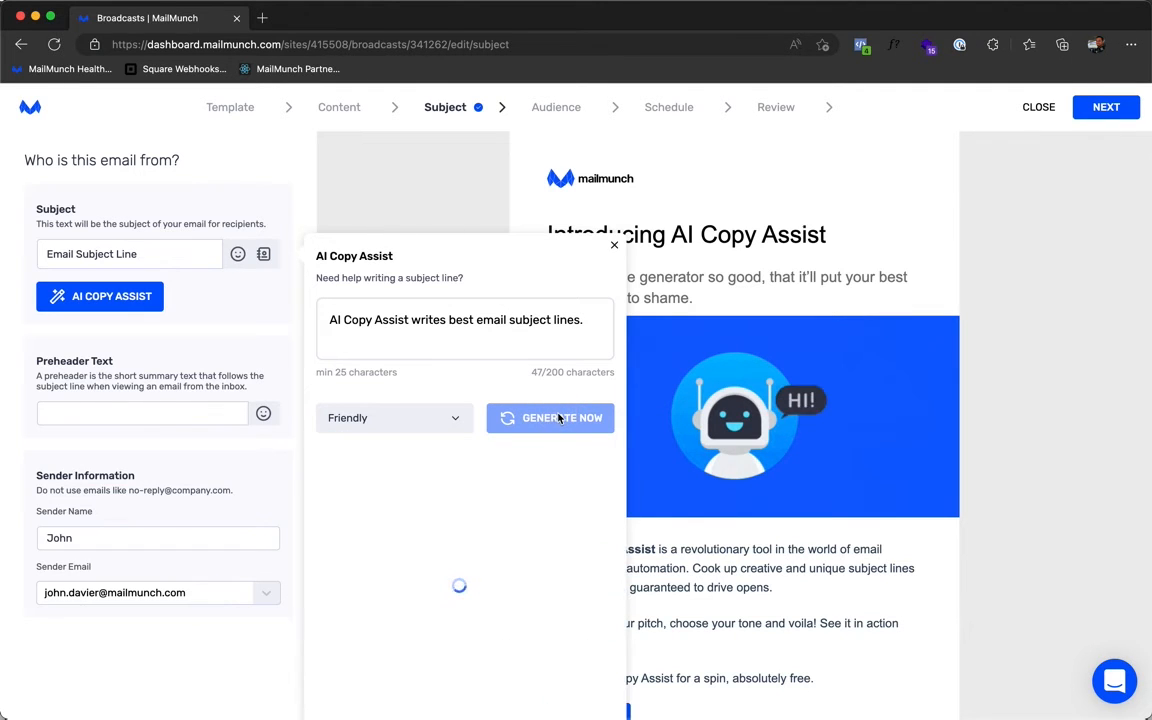
Step: Generate suggestions and insert 'Best Email Subject Lines Written by AI Copy Assist' as subject
click(550, 417)
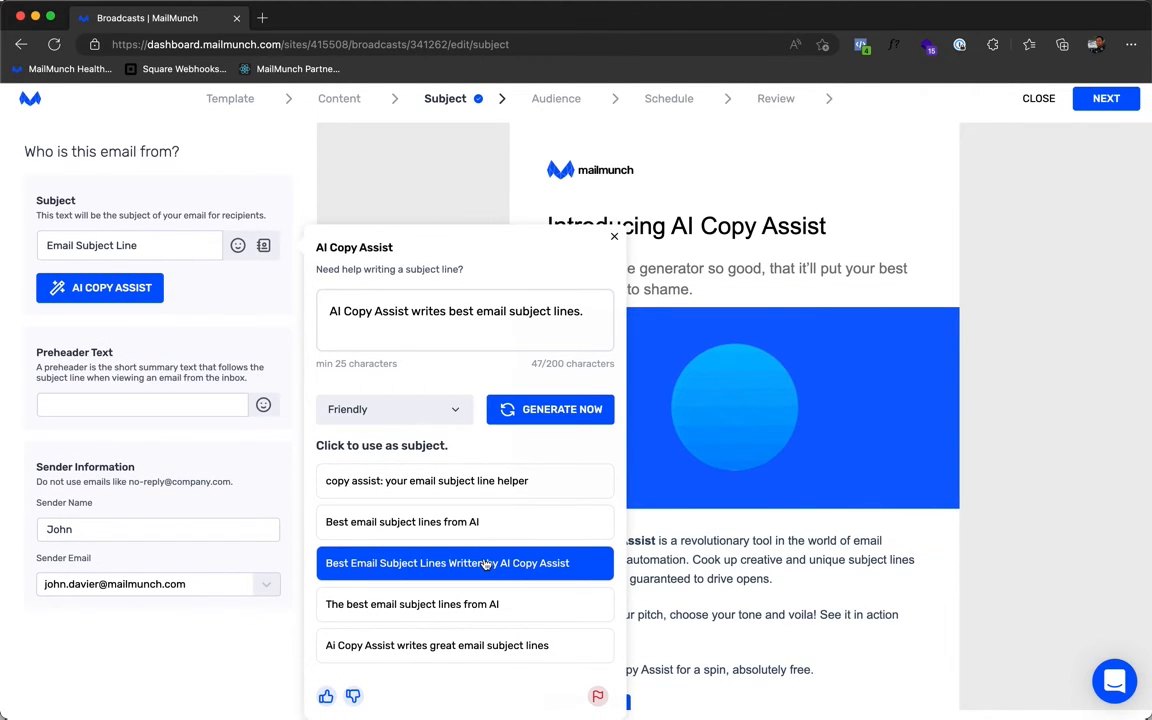
click(447, 562)
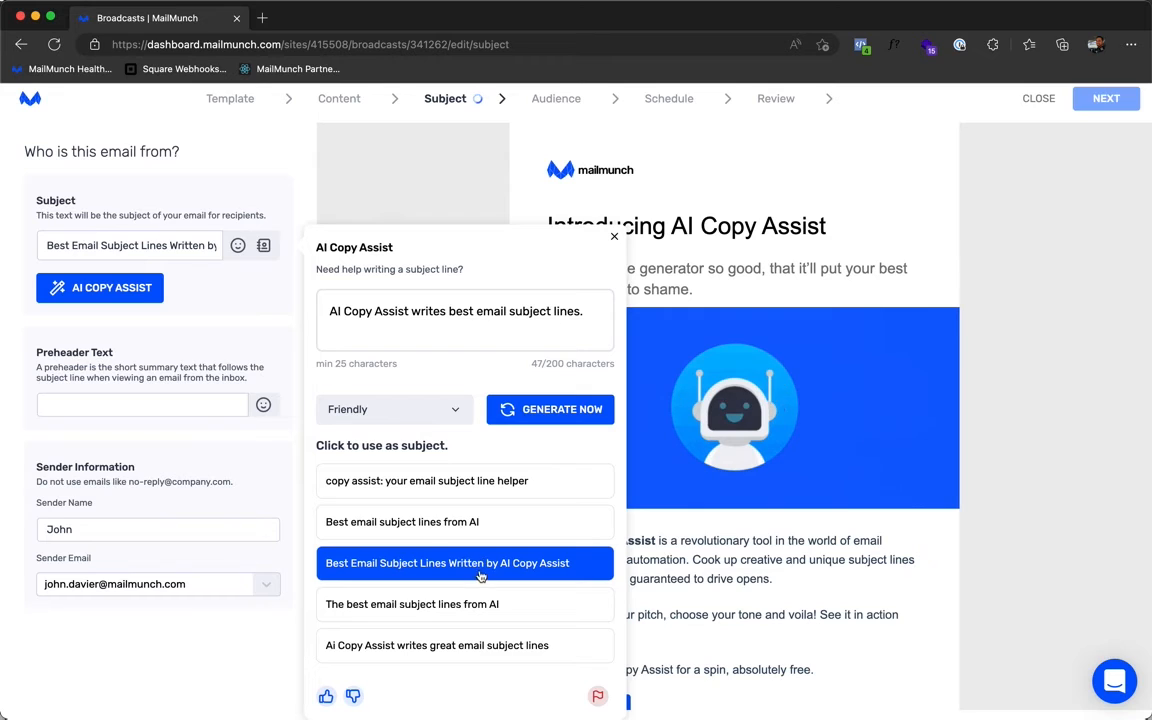